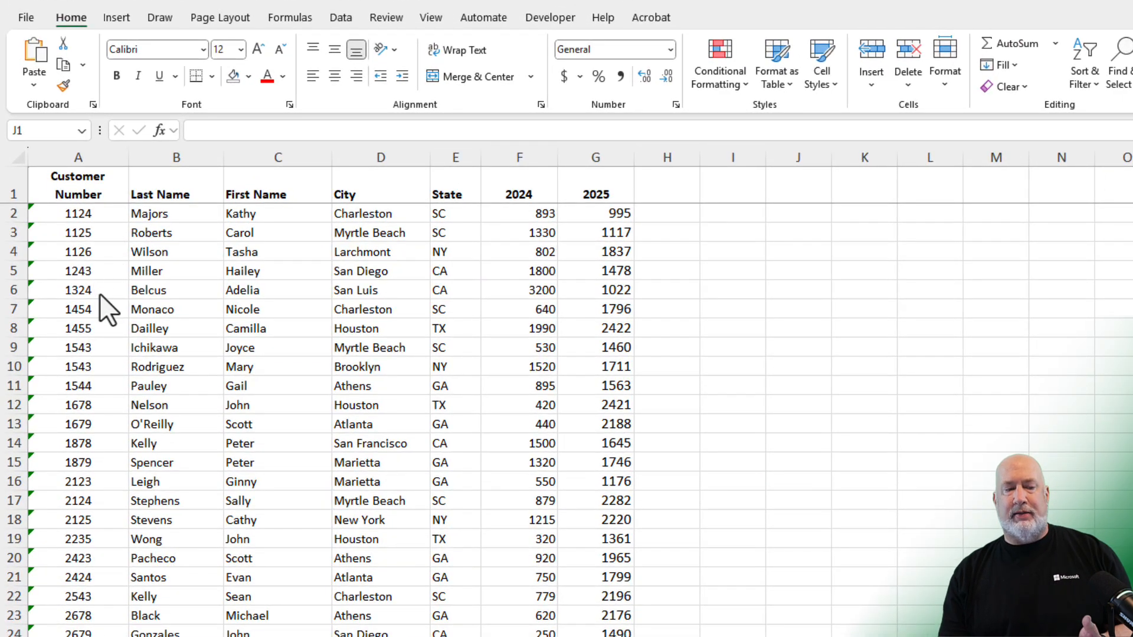
mouse_move(405, 325)
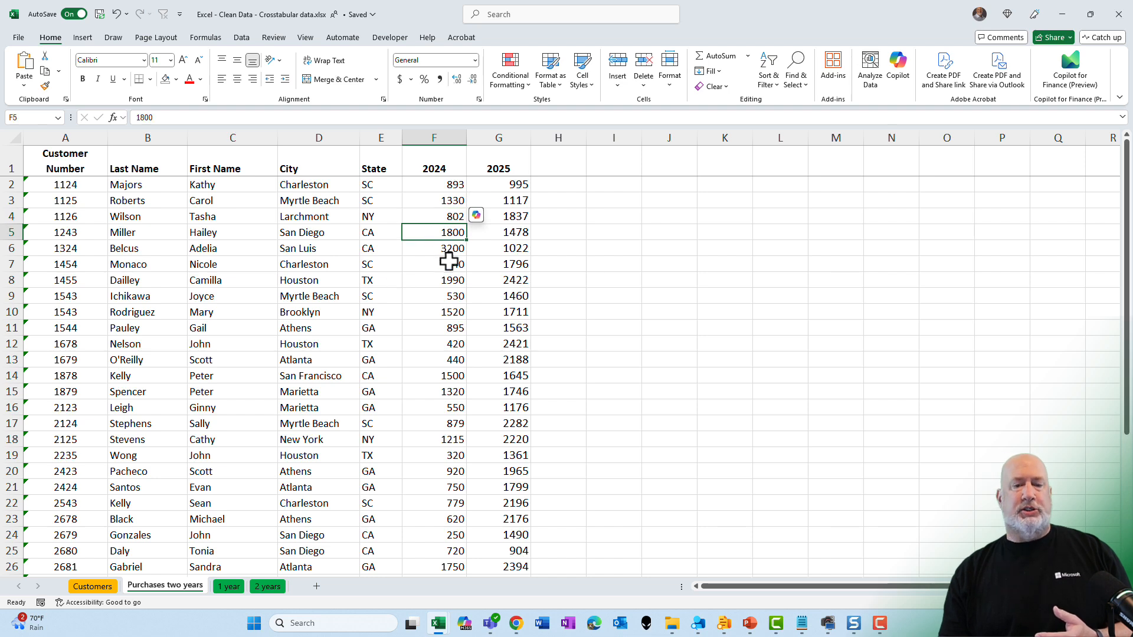
mouse_move(448, 261)
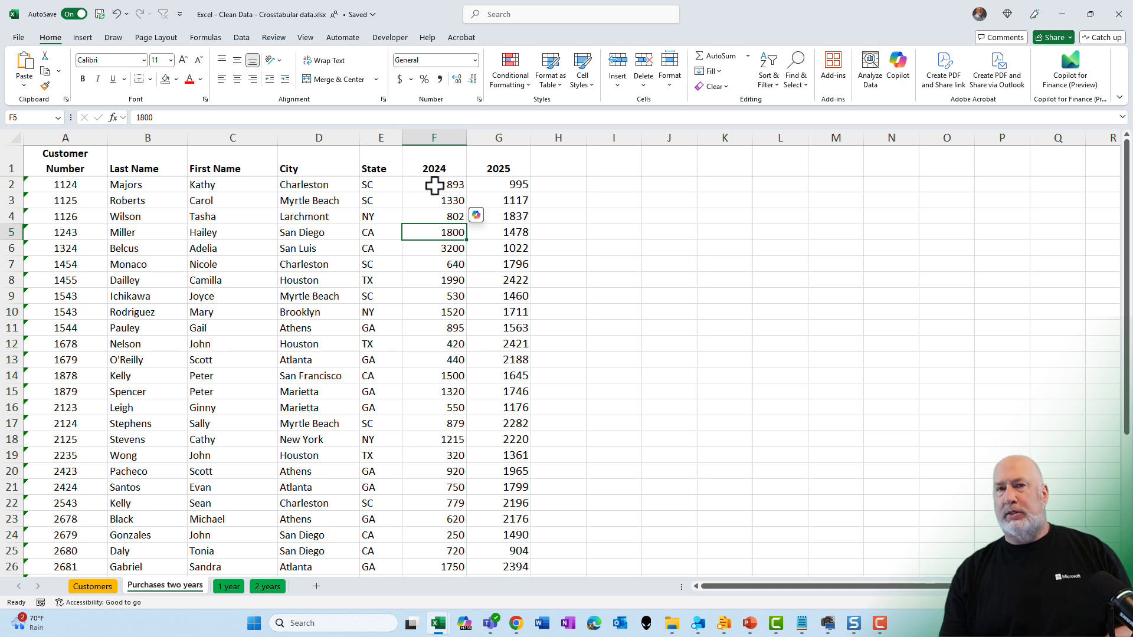
- Sort the customer purchase rows by 2024 amount, largest to smallest
right_click(434, 184)
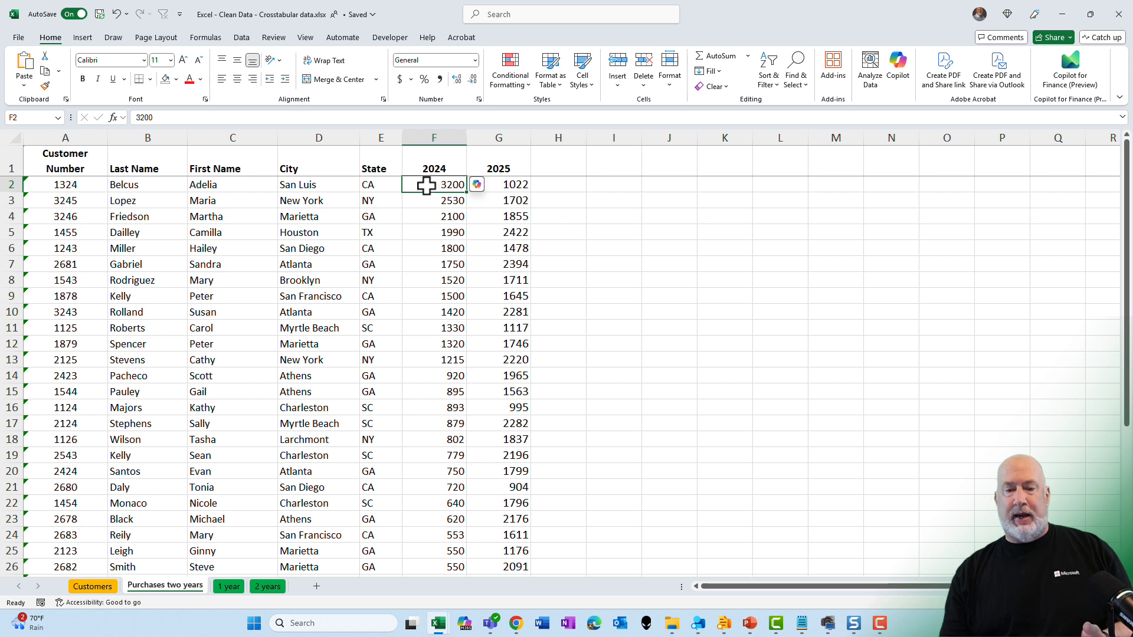
mouse_move(427, 215)
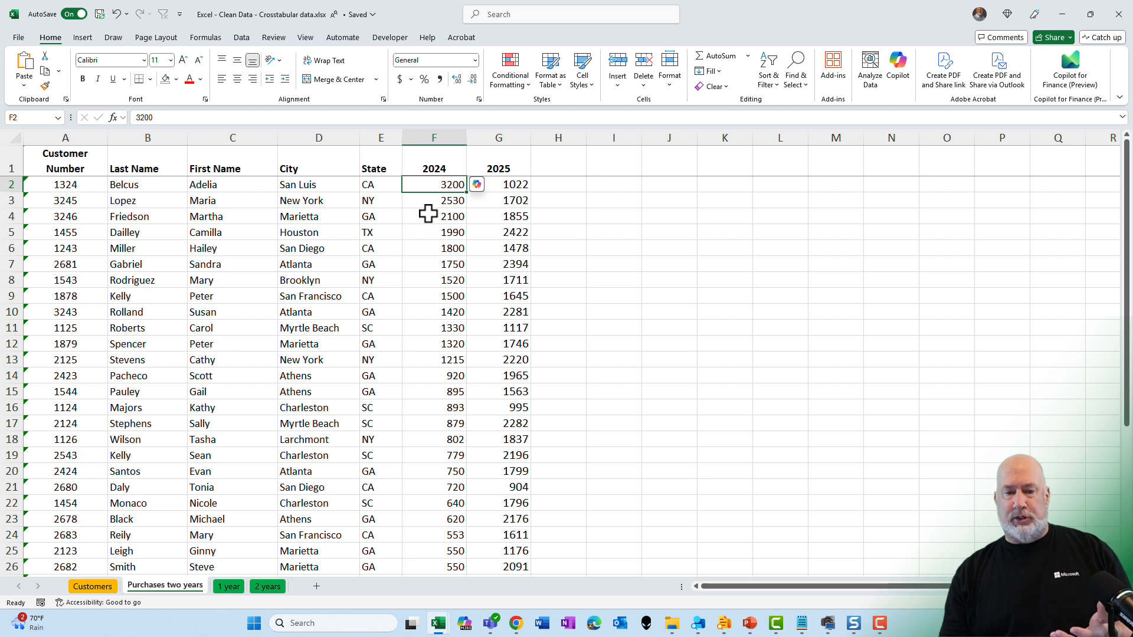
mouse_move(428, 247)
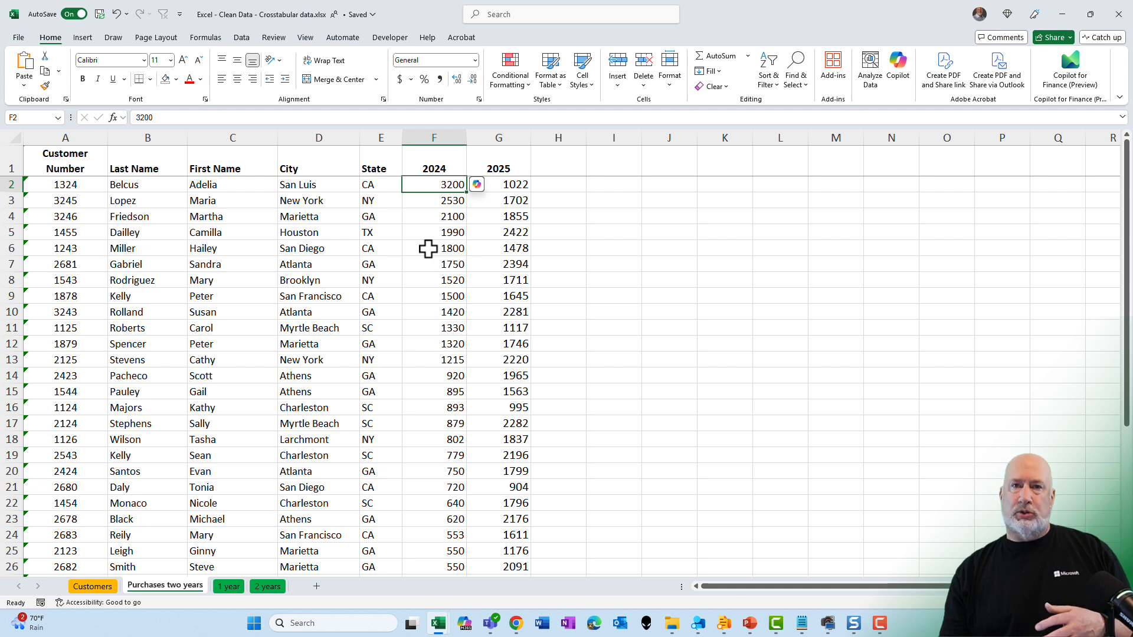
mouse_move(509, 196)
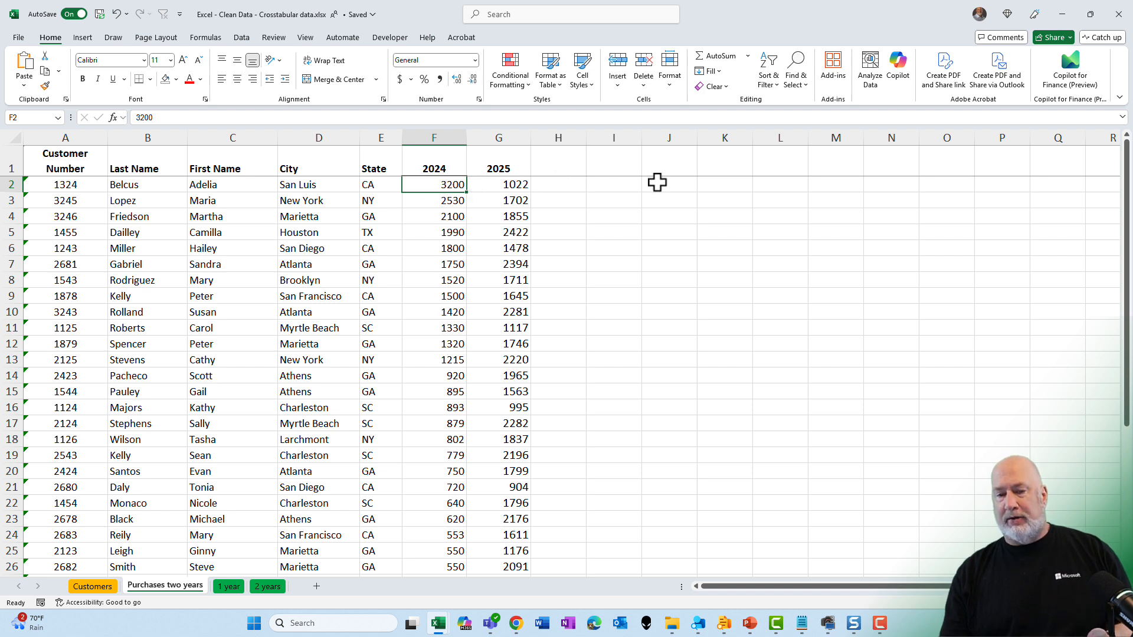
click(667, 184)
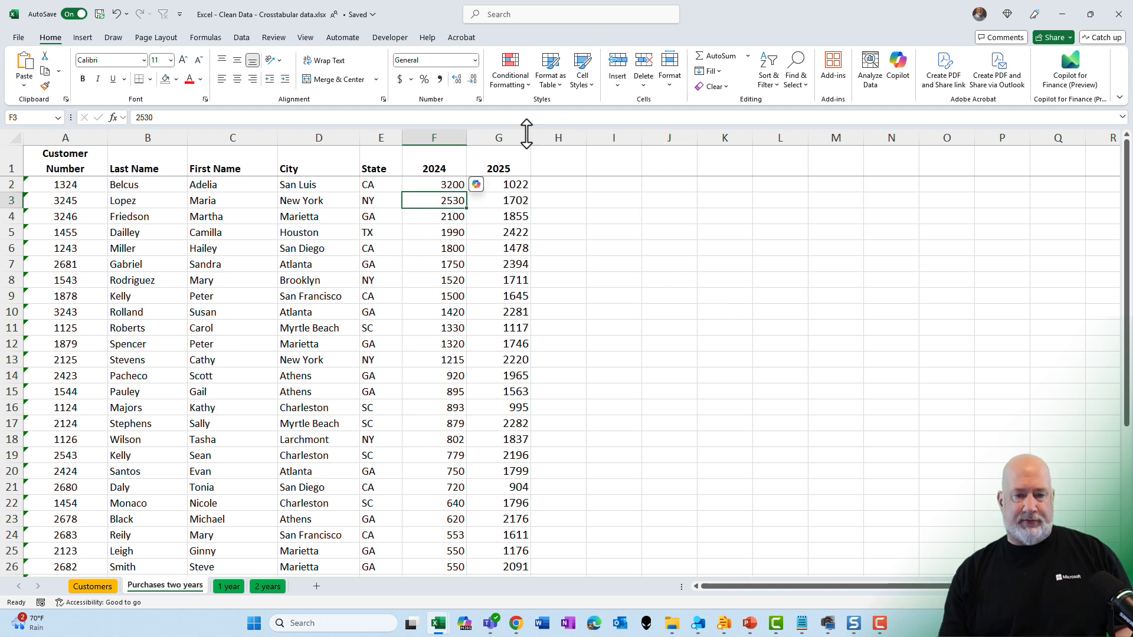
key(ctrl+shift+l)
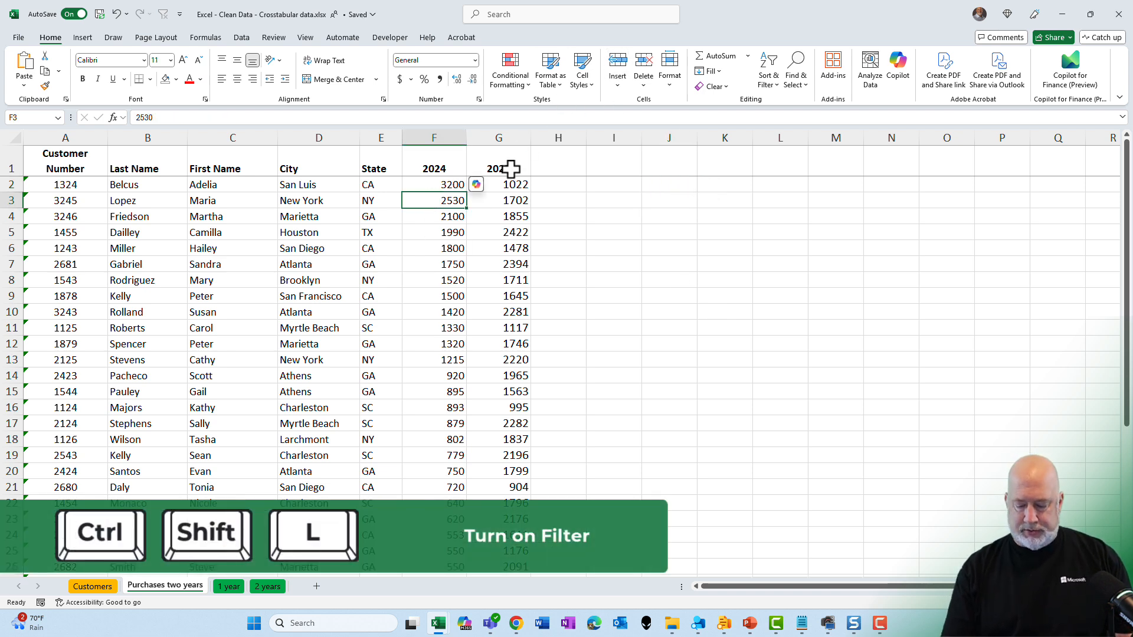
key(ctrl+shift+l)
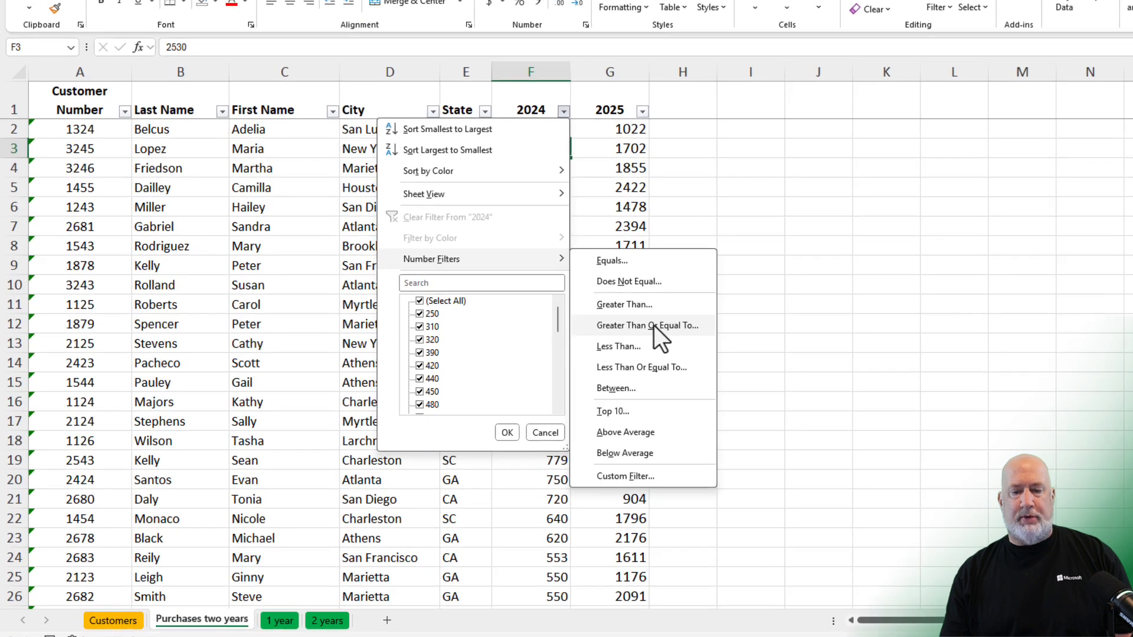
click(647, 325)
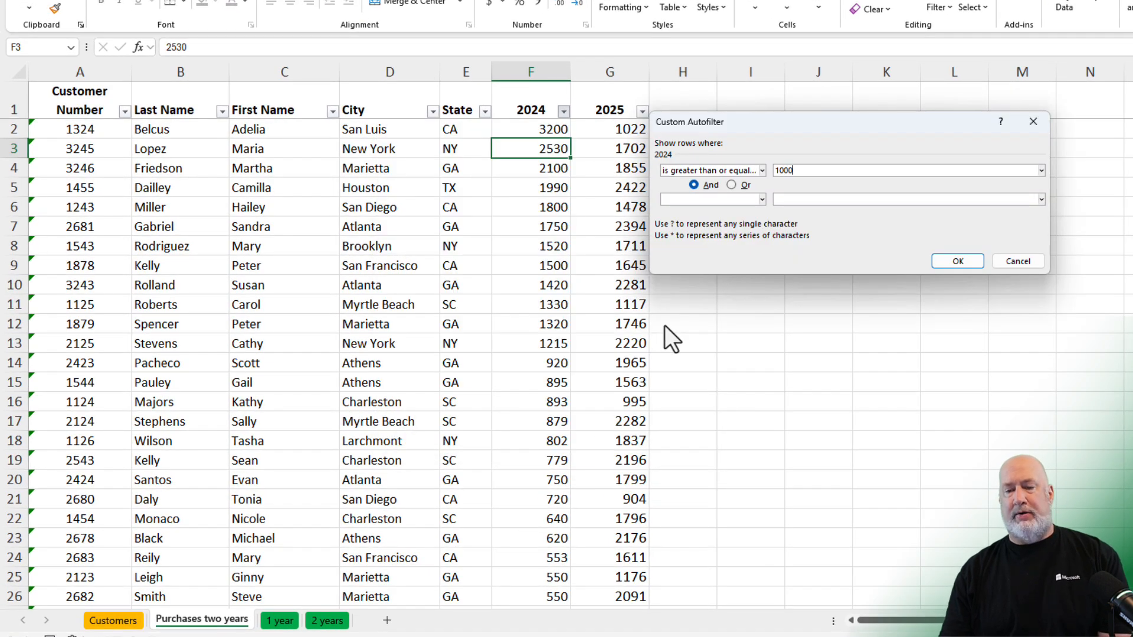
click(956, 261)
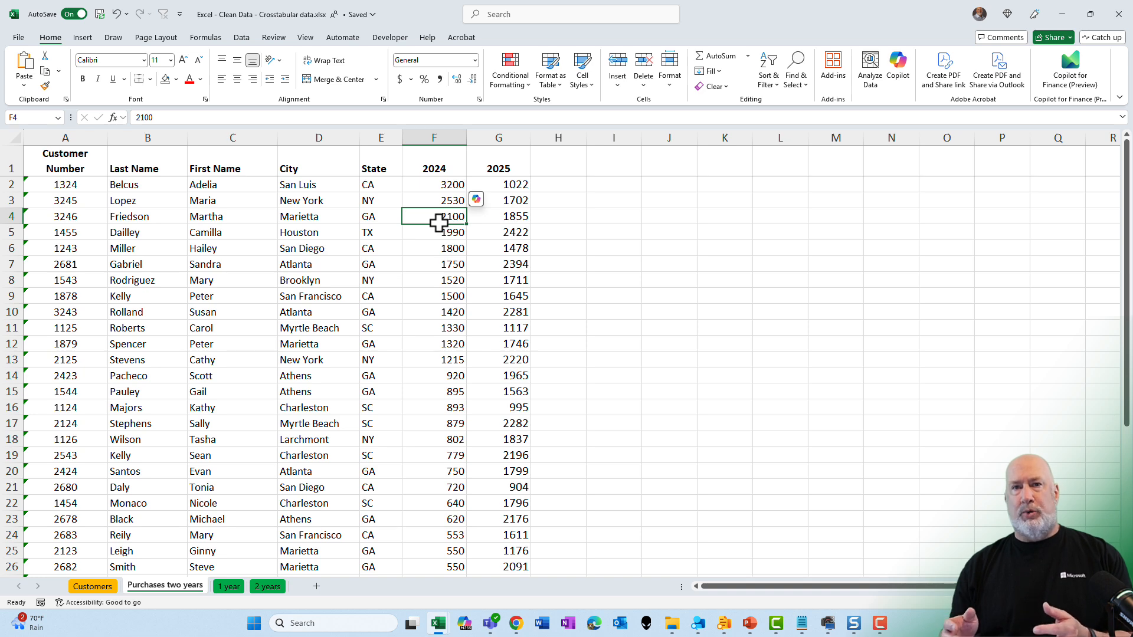
- Convert range $A$1:$G$36 to a table with headers and load it into Power Query
scroll(down, 3)
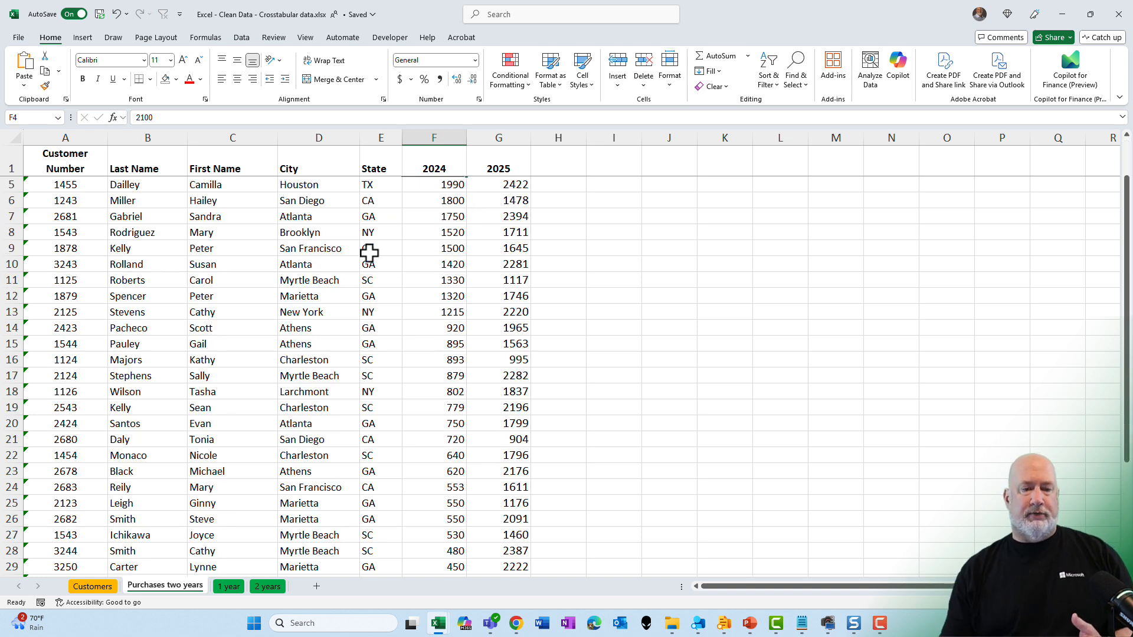
scroll(down, 3)
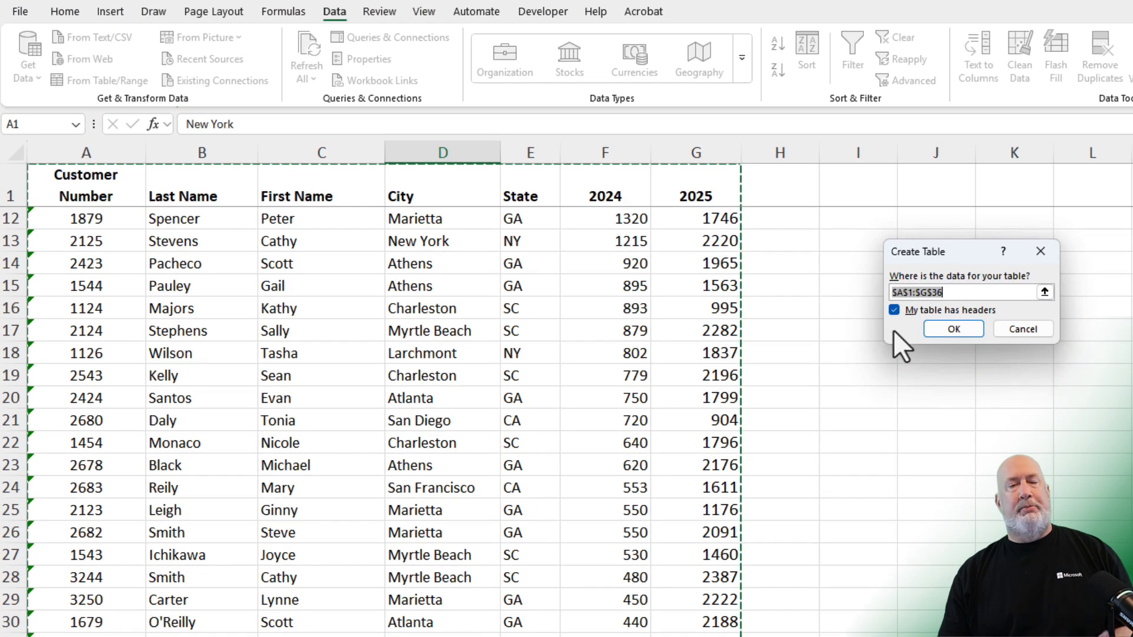
click(953, 329)
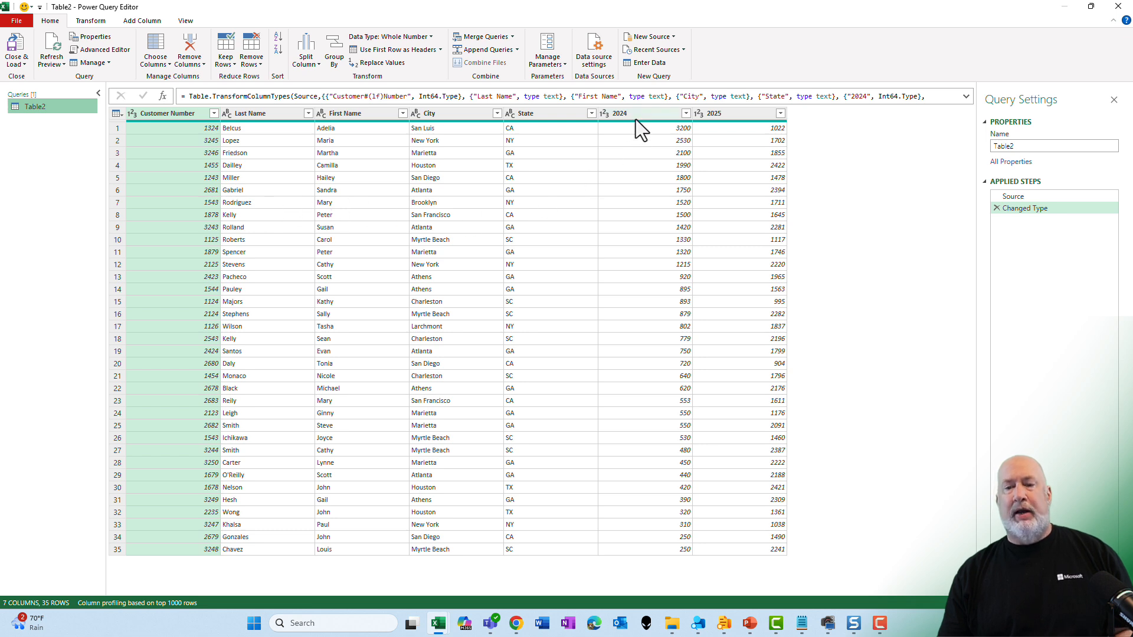
- Unpivot the 2024 and 2025 columns into attribute/value rows
click(618, 112)
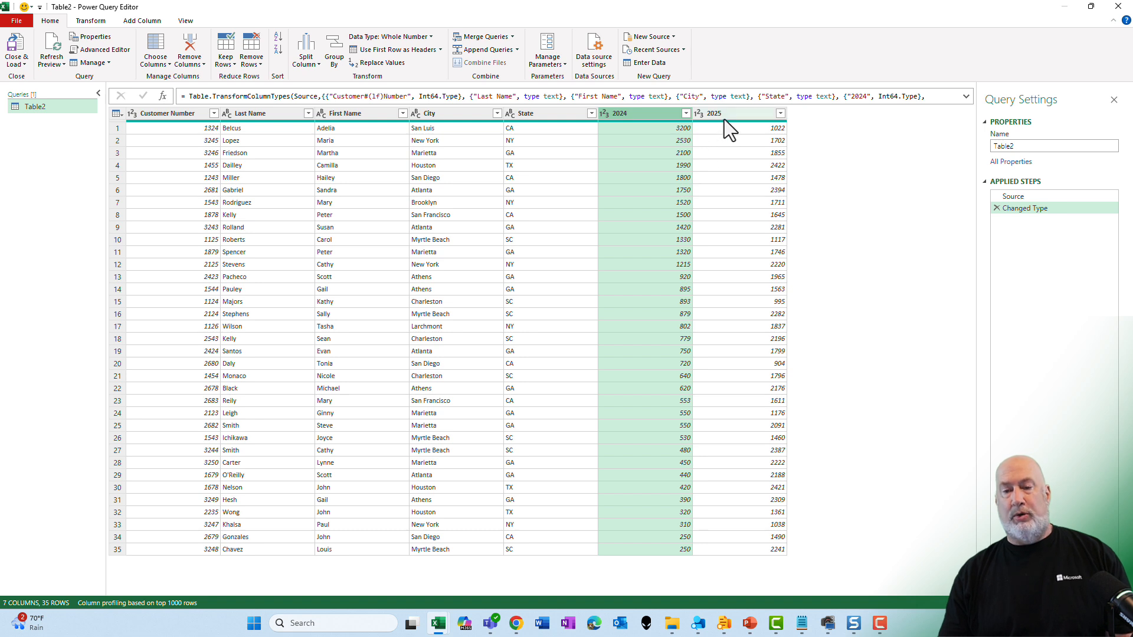
click(730, 112)
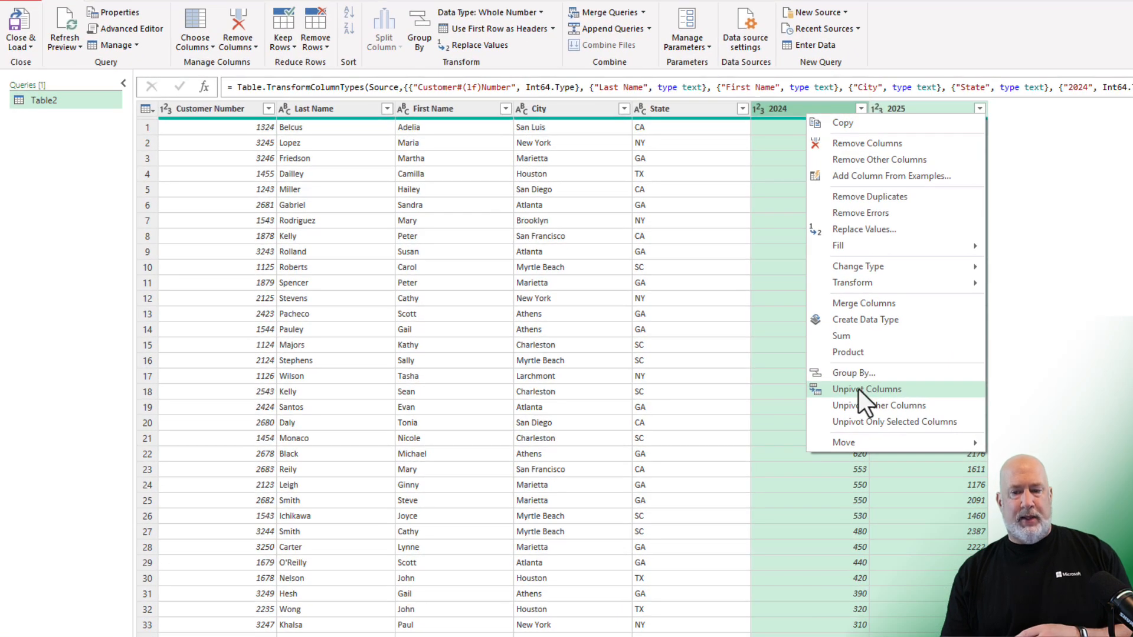
click(866, 389)
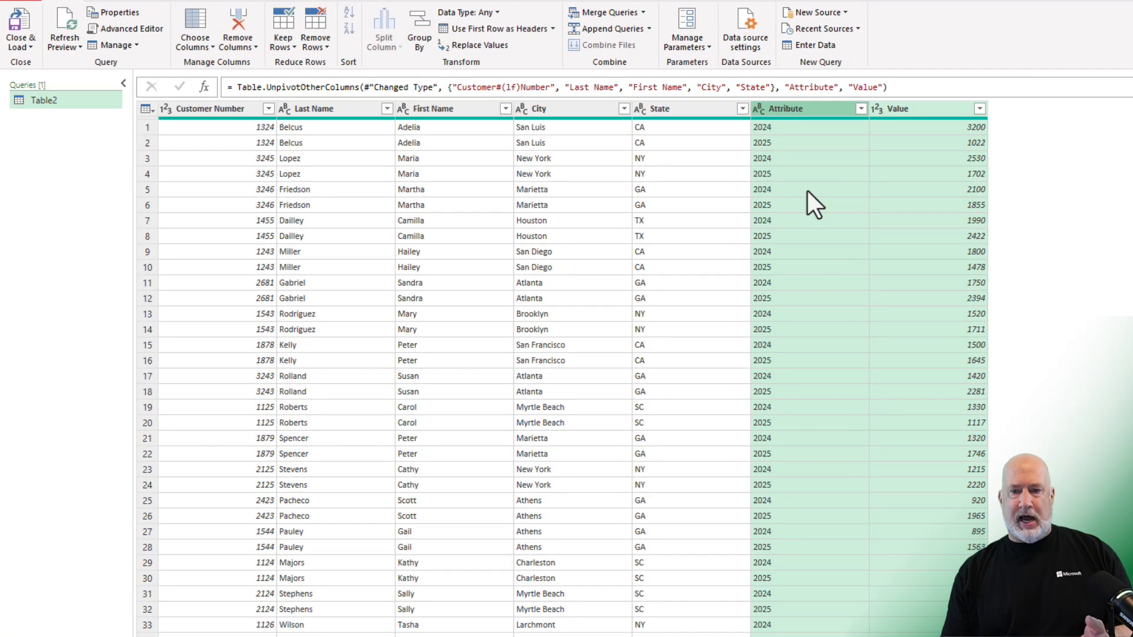
- Rename the unpivoted columns to YEAR and Purchases
click(784, 108)
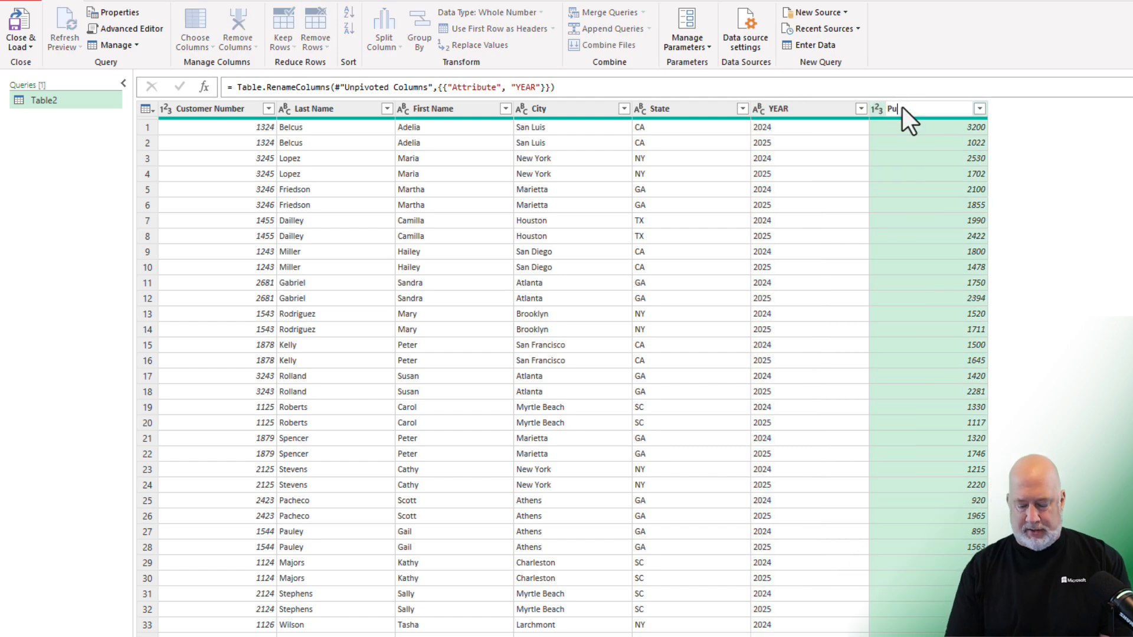
text(Purchases)
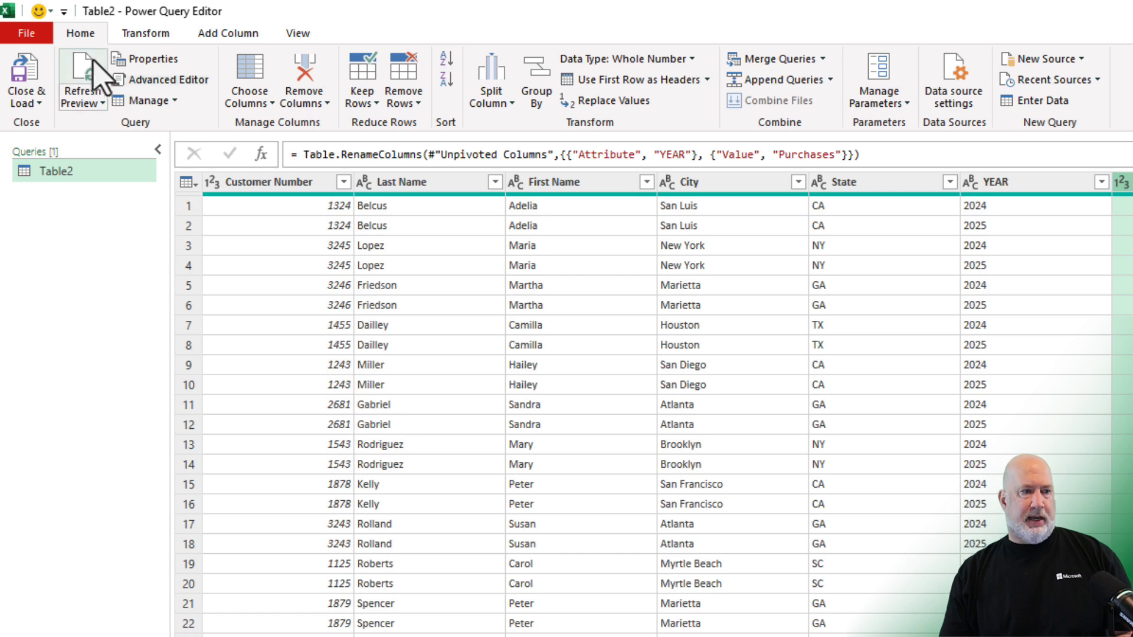
click(26, 79)
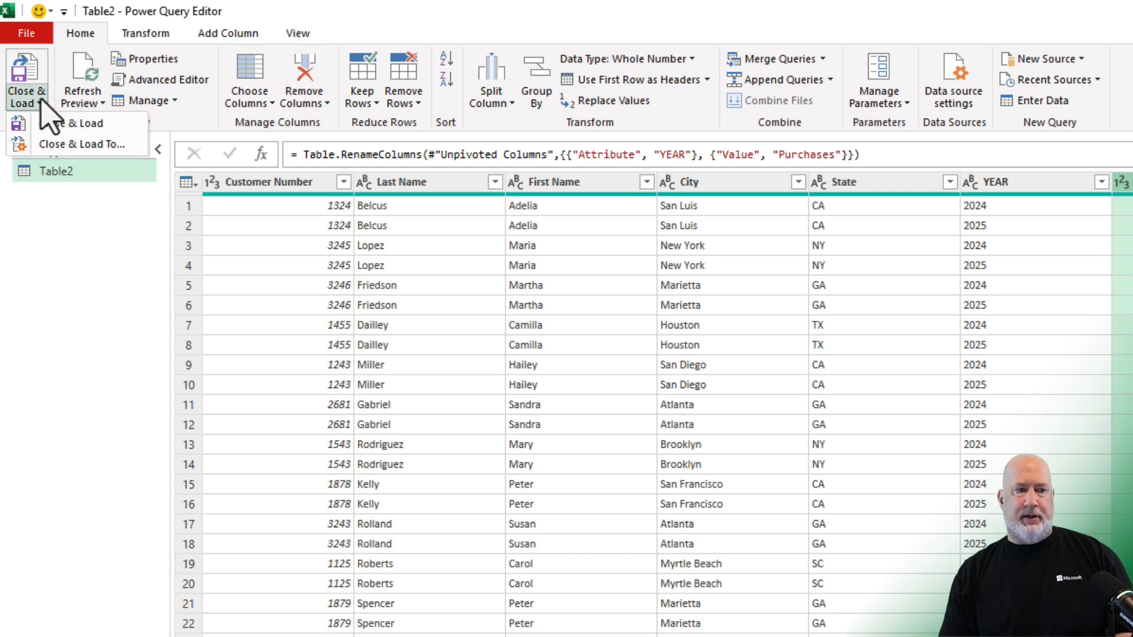
mouse_move(82, 144)
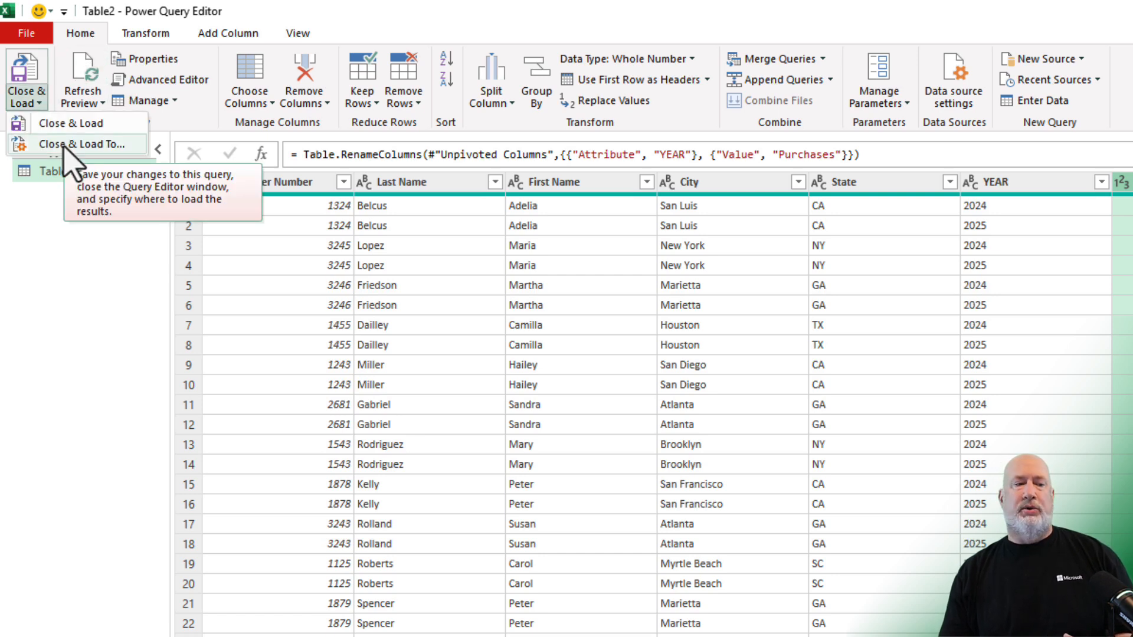
- Load the query results as a Table on a new worksheet, Table2
click(85, 144)
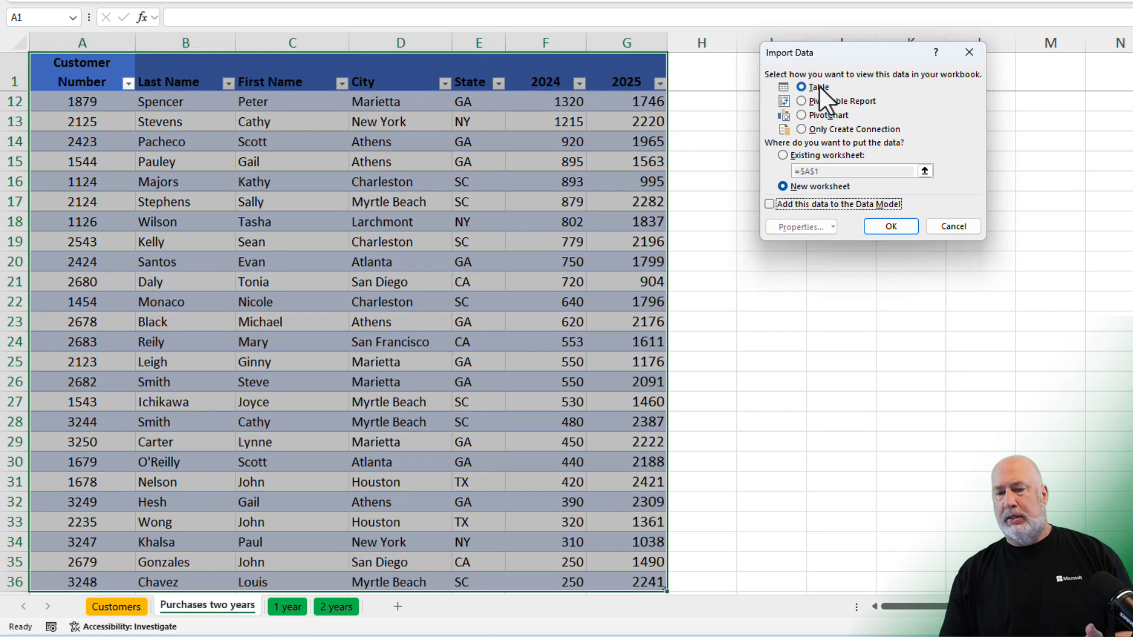
click(800, 100)
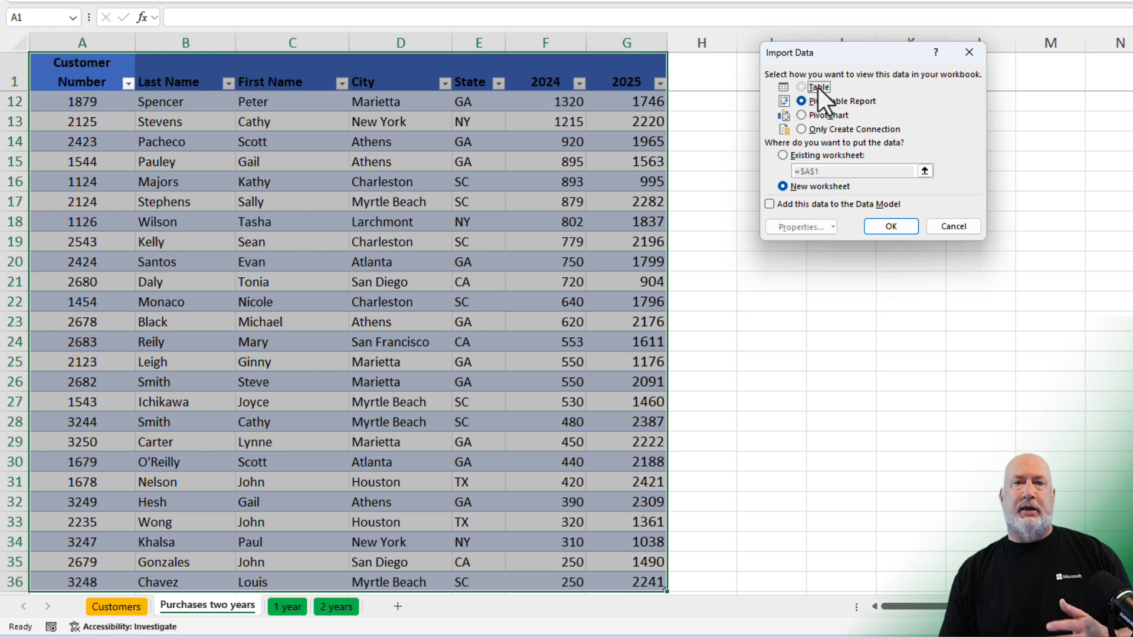
click(800, 86)
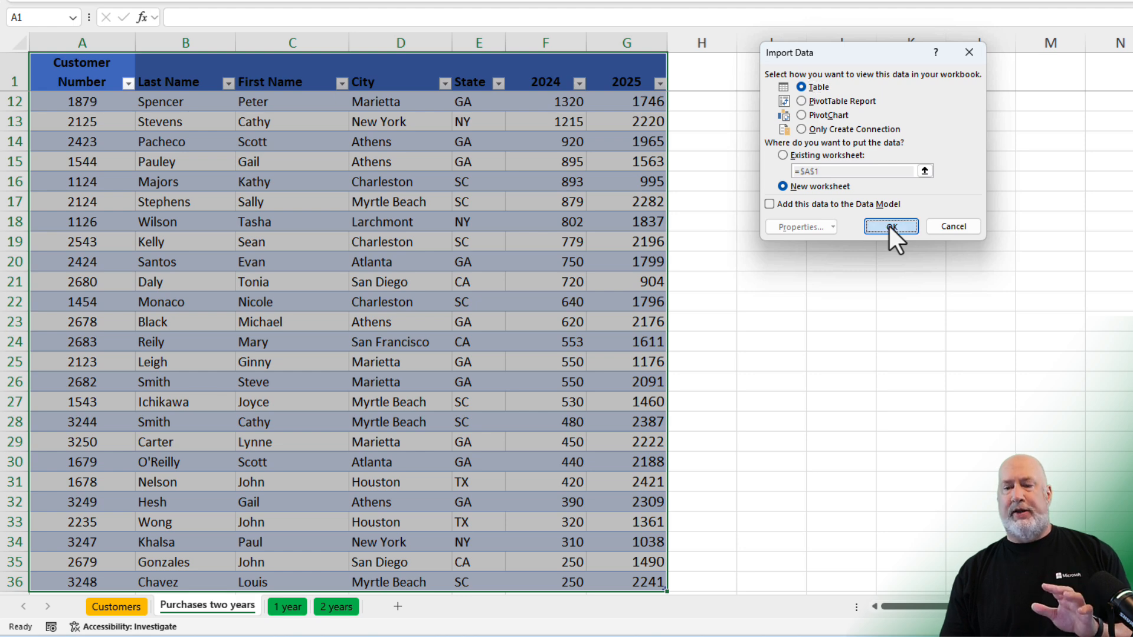
click(891, 226)
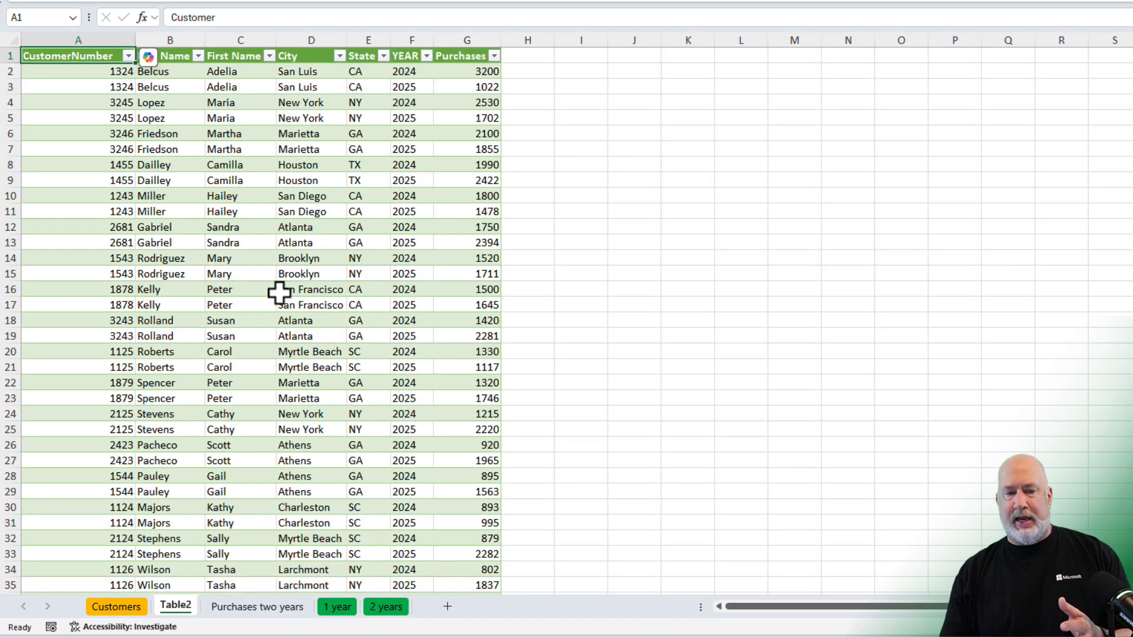
- Sort the Table2 customer-year rows by Purchases, largest to smallest
scroll(down, 3)
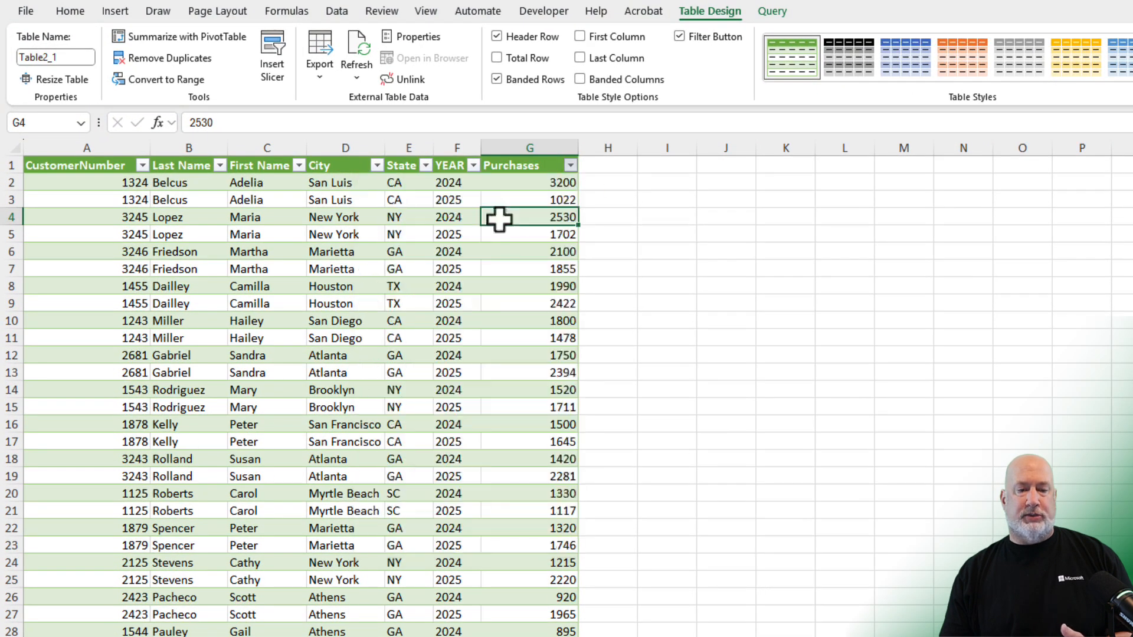
click(570, 165)
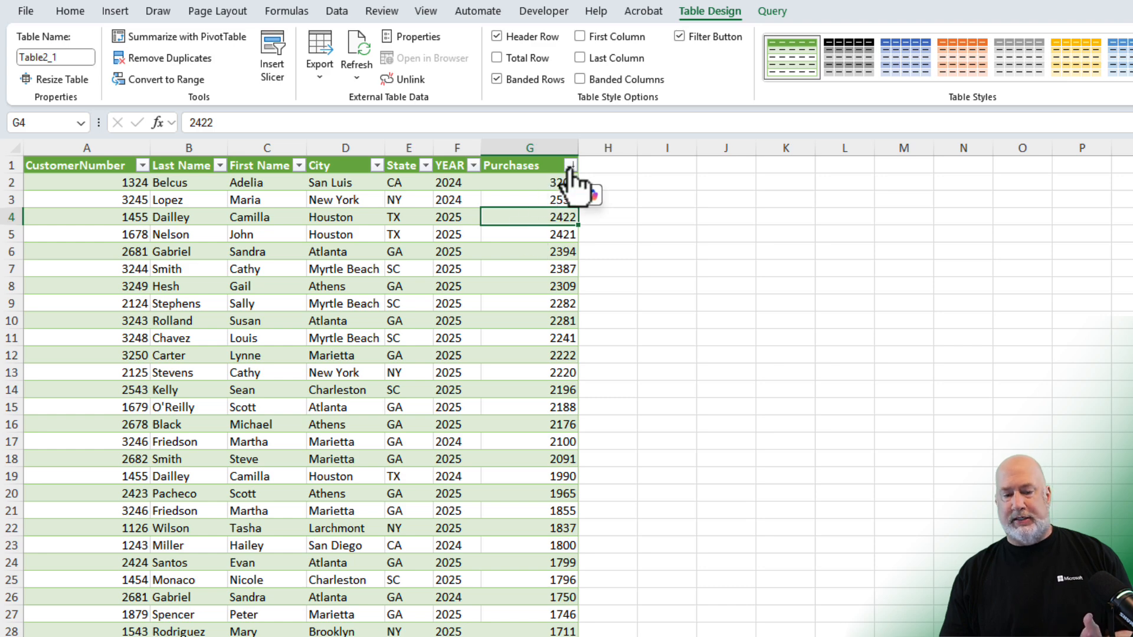
click(570, 165)
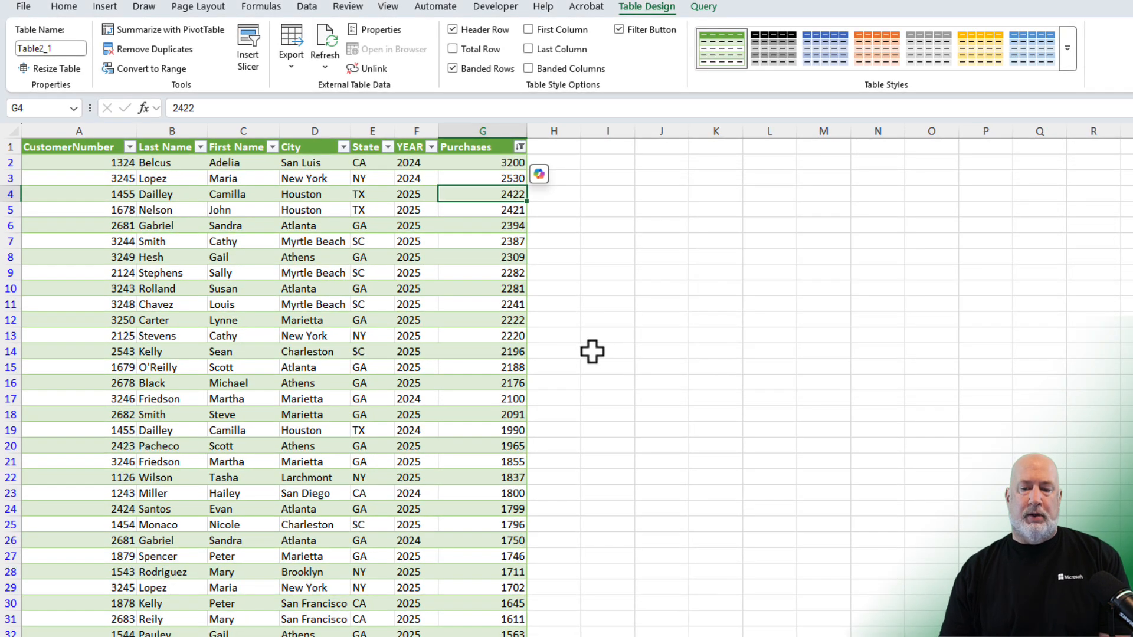
mouse_move(472, 323)
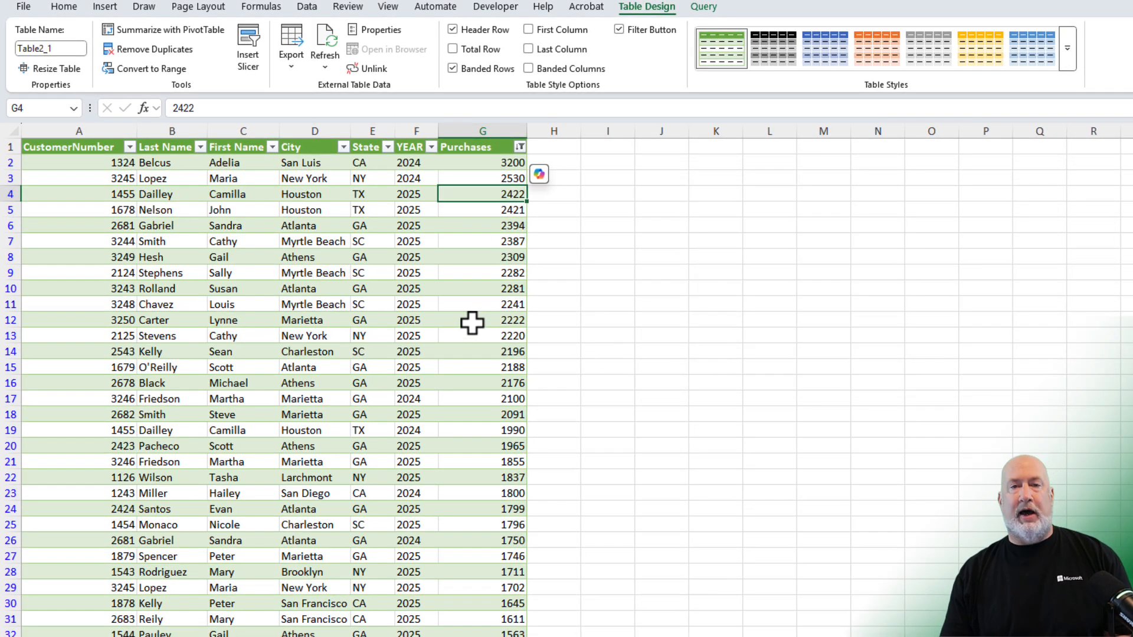
click(518, 147)
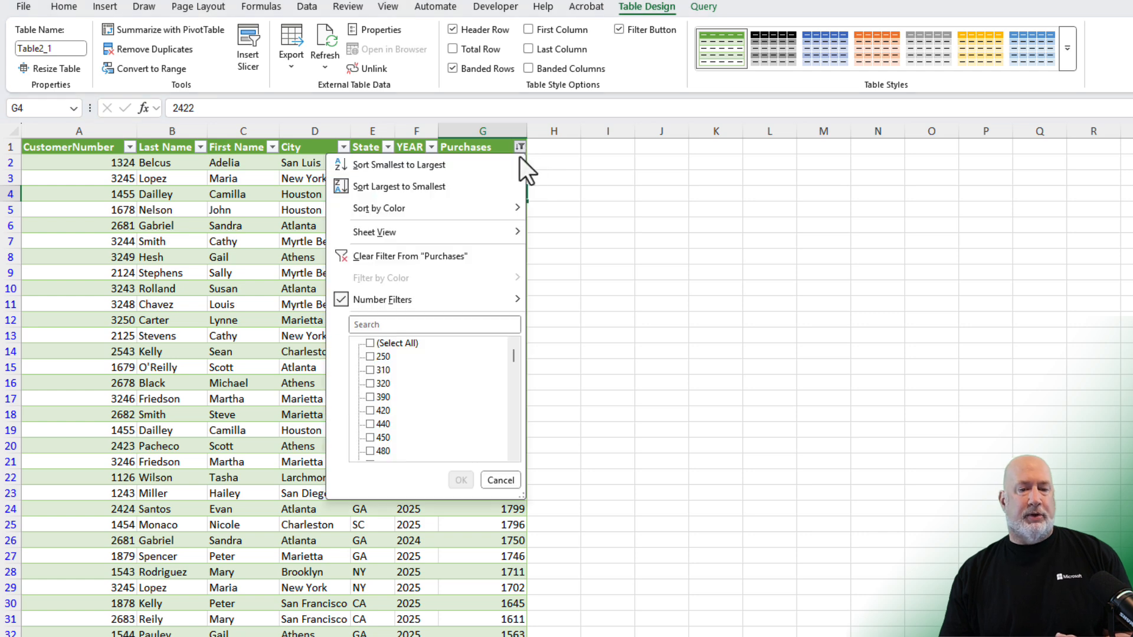
click(407, 186)
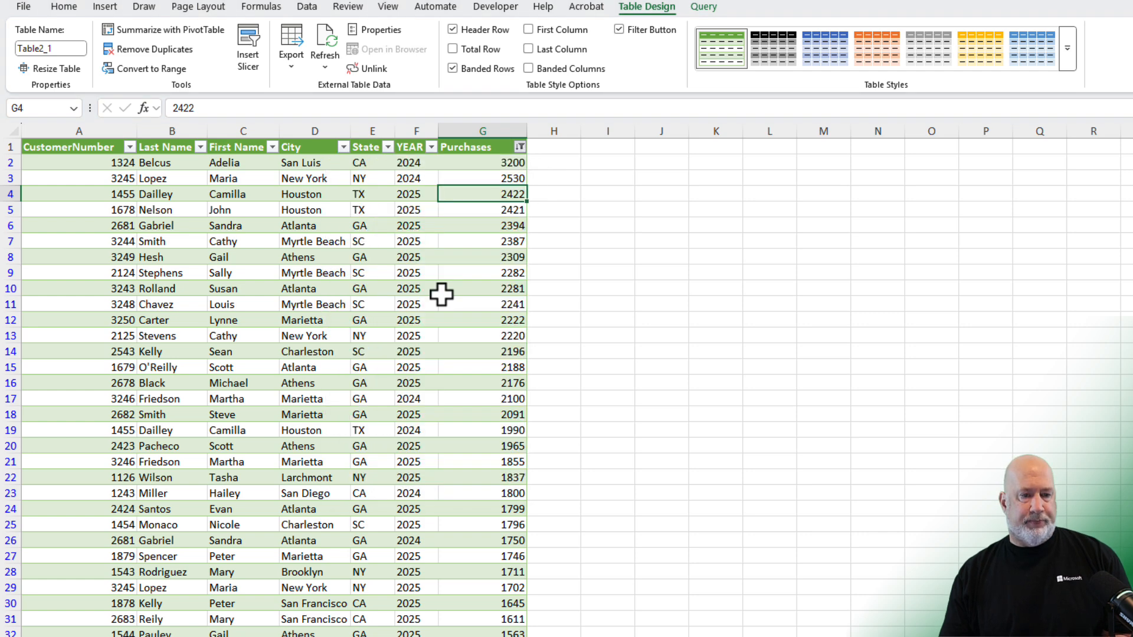
click(408, 178)
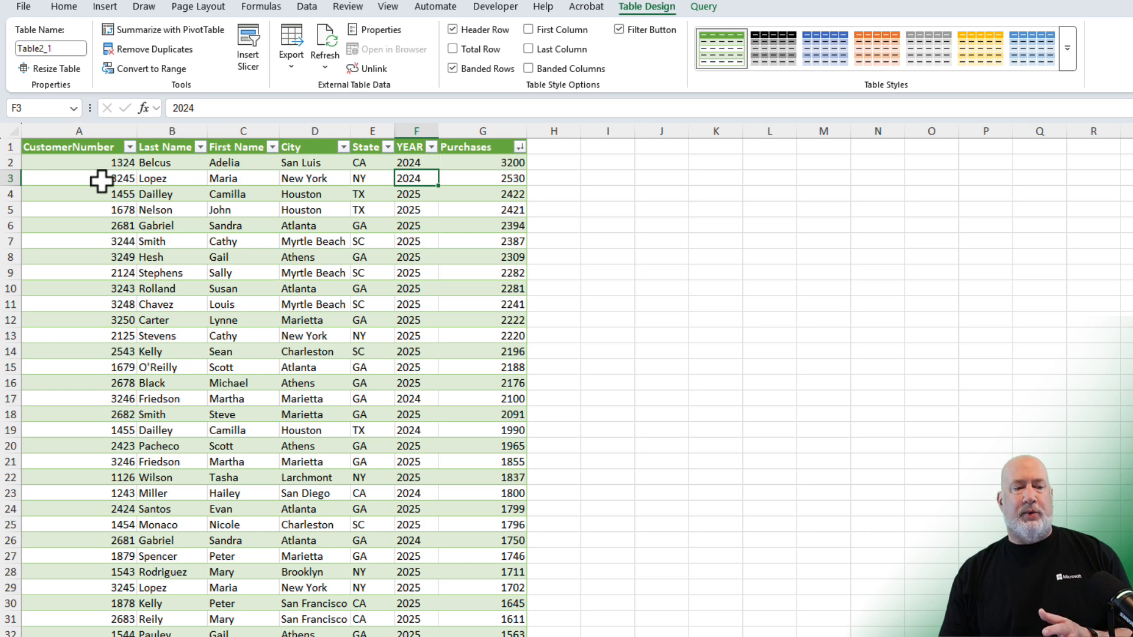
click(80, 162)
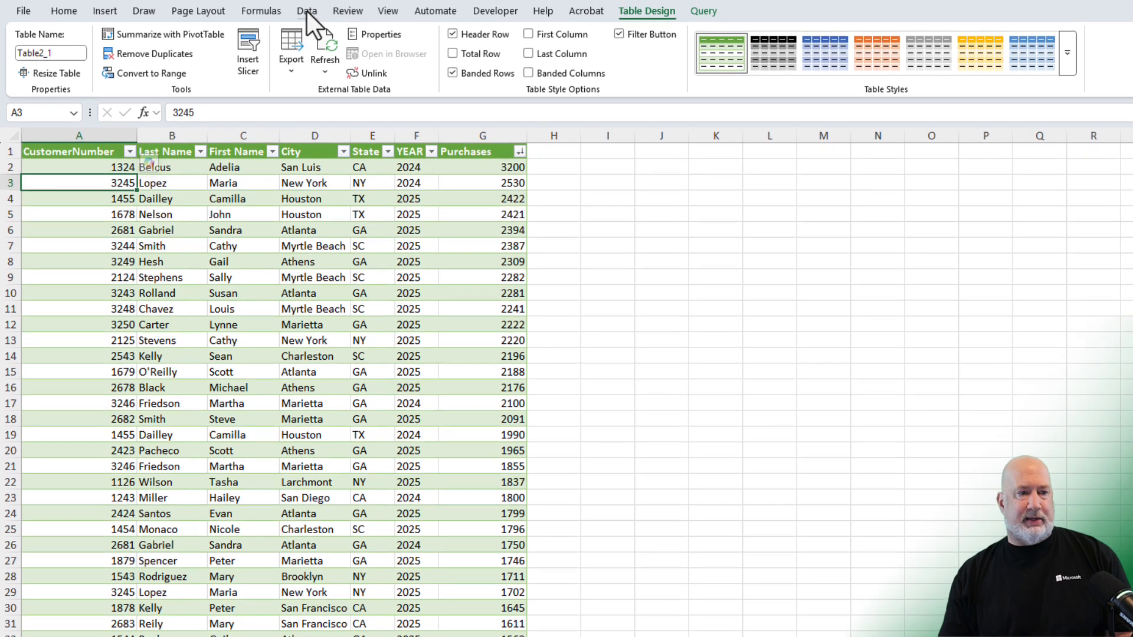
- Reopen the Table2 query in Power Query Editor from Queries & Connections
click(306, 10)
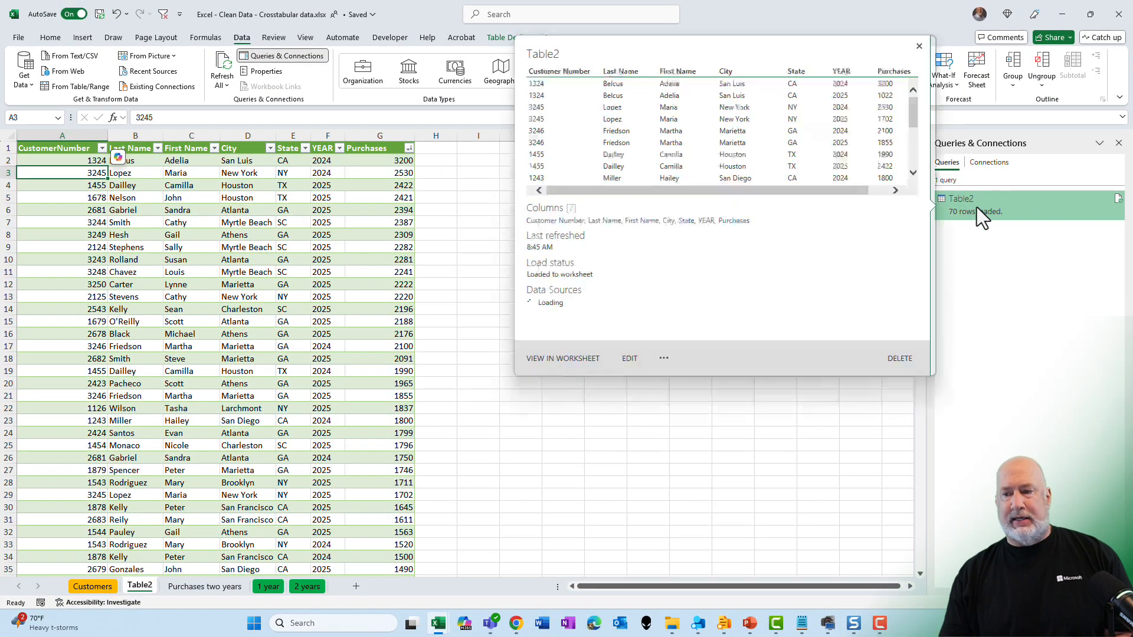
click(628, 358)
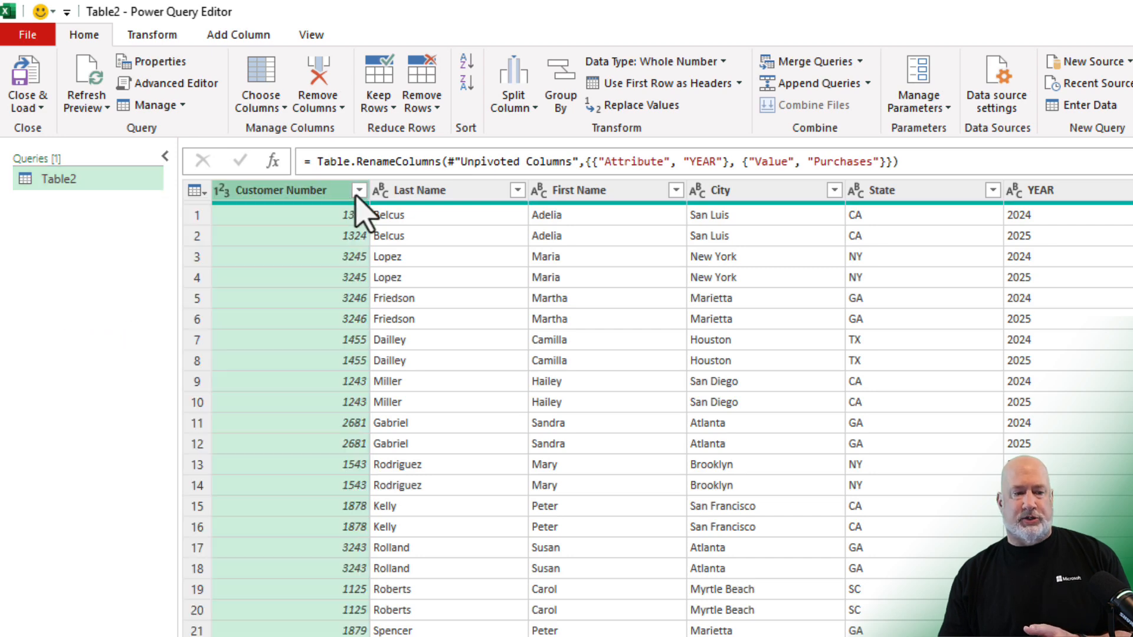
- Change Customer Number to Text type and close and load the query into Excel
right_click(282, 190)
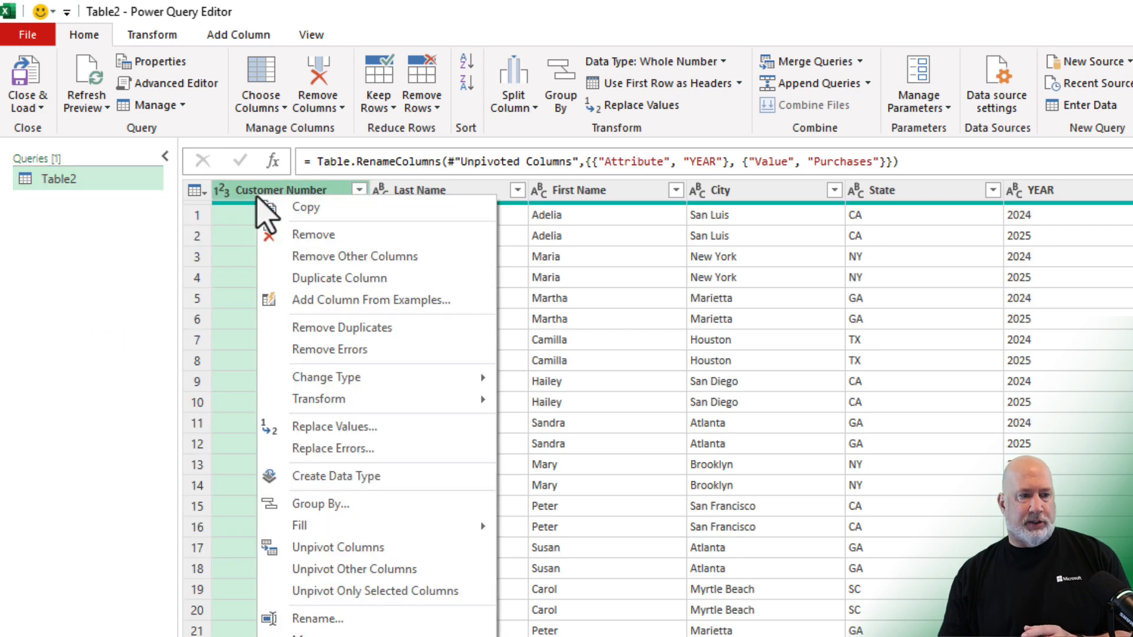
mouse_move(333, 377)
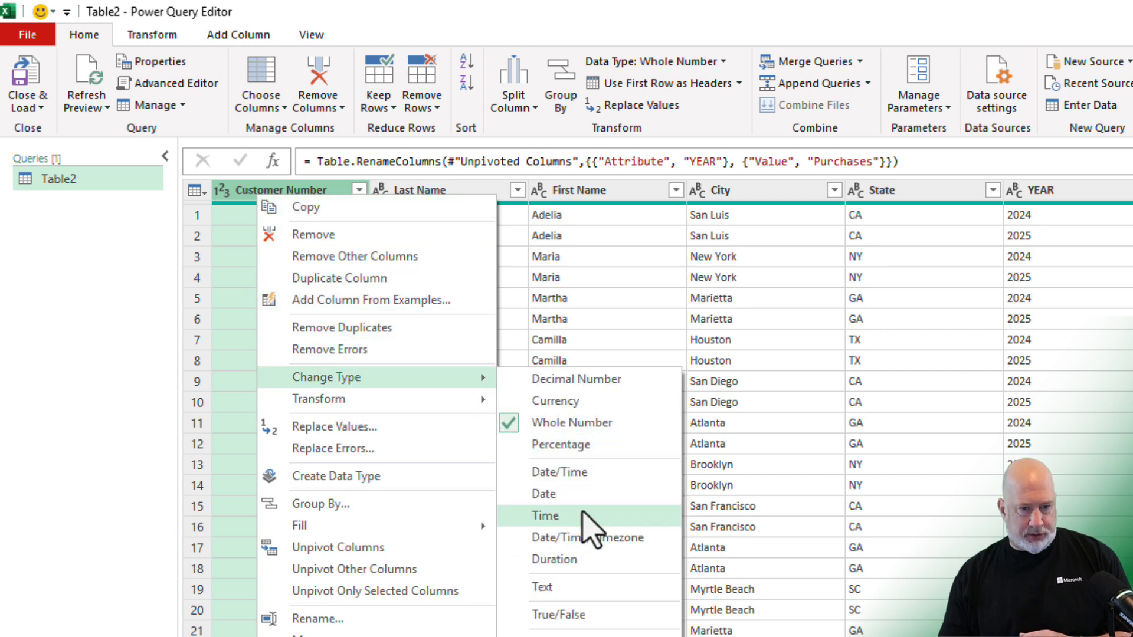
click(541, 586)
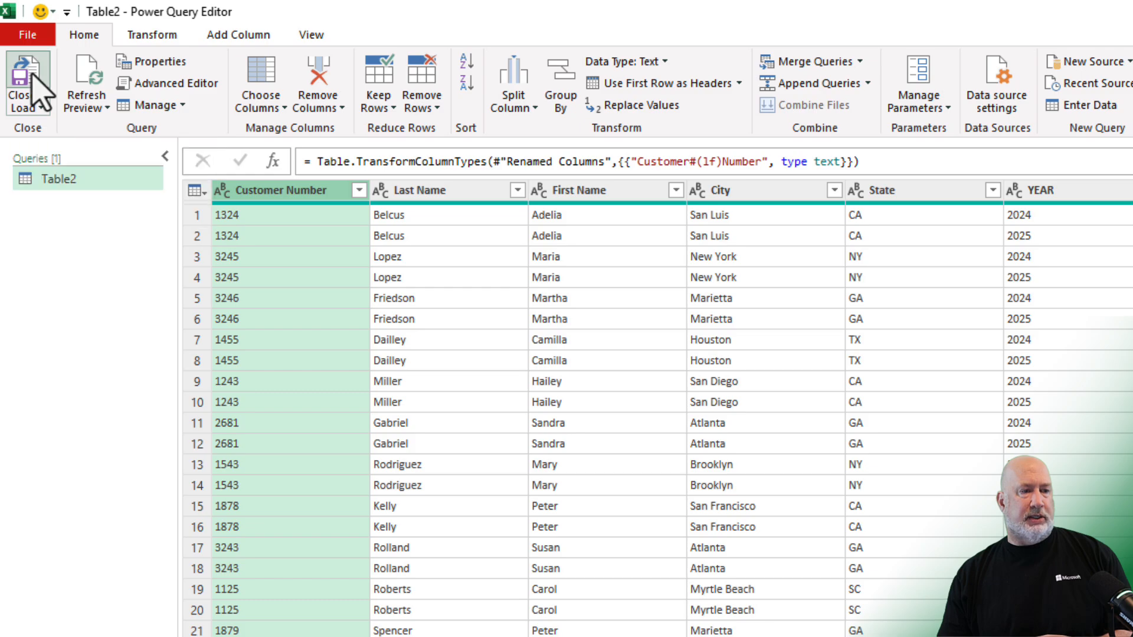
click(20, 80)
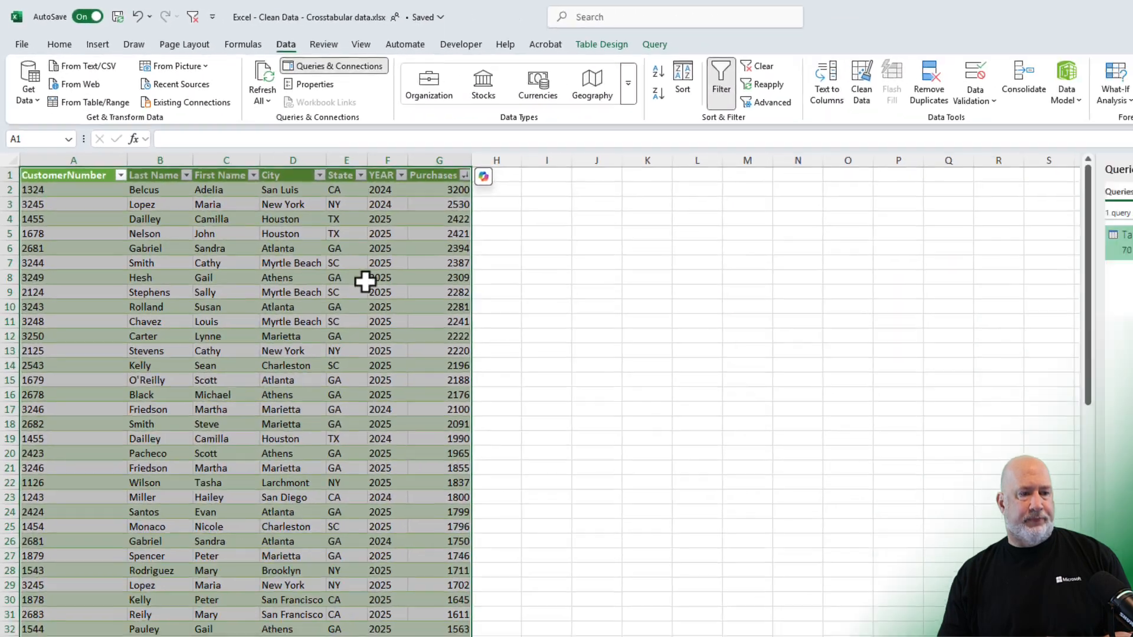